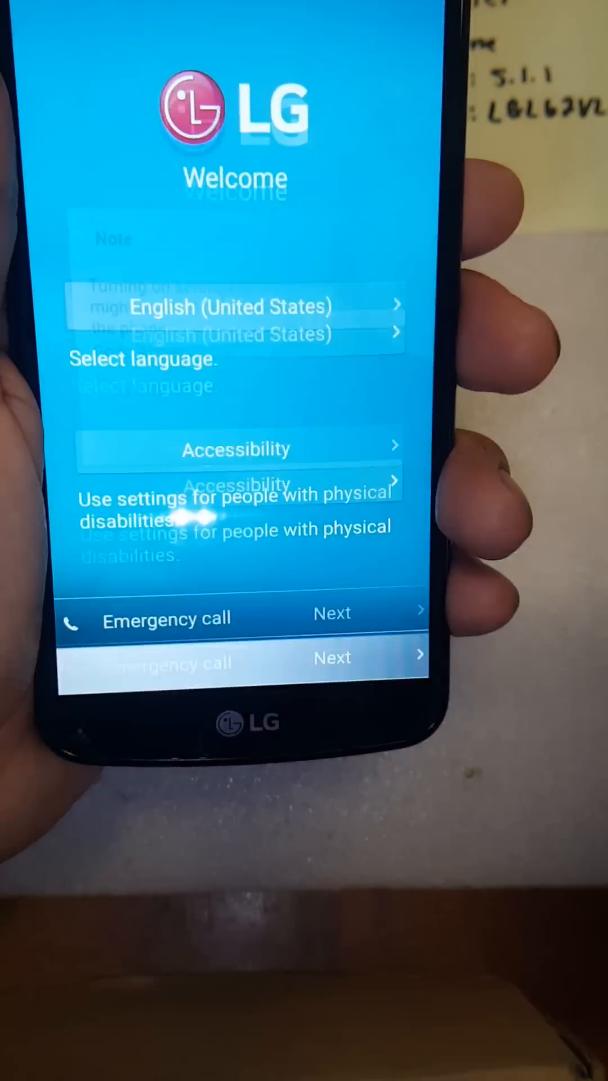
Enable Touch assistant under Accessibility > Motor & cognition and bring up its floating shortcut board
click(235, 448)
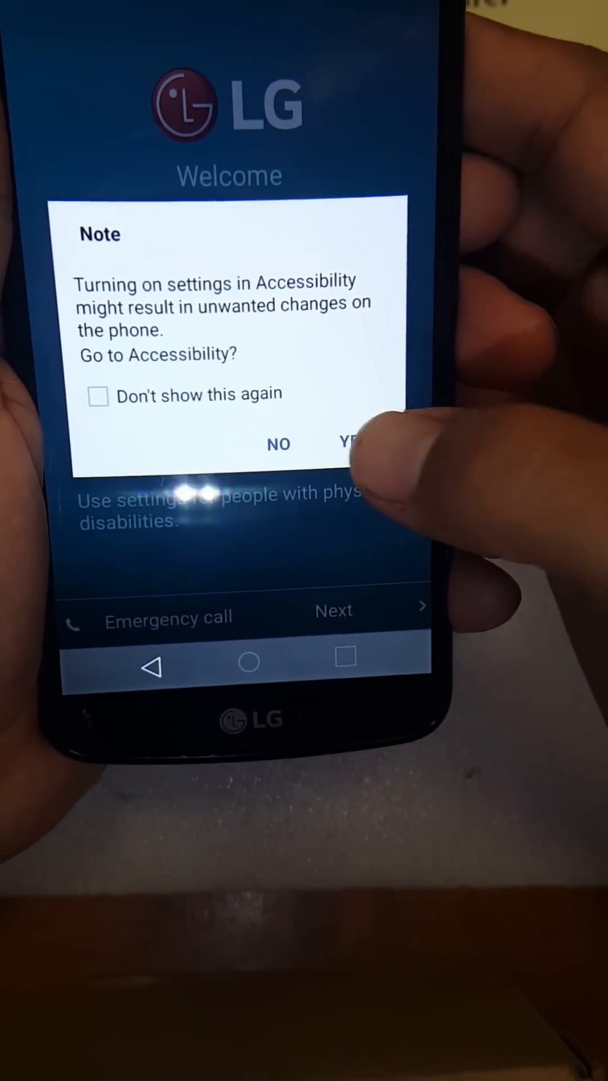
click(352, 443)
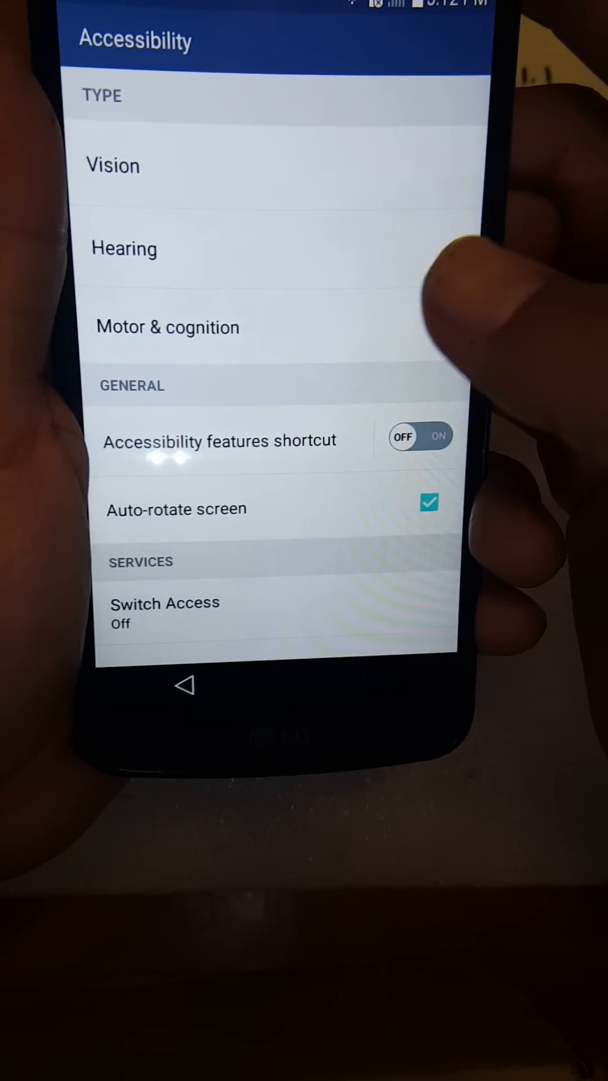
click(168, 326)
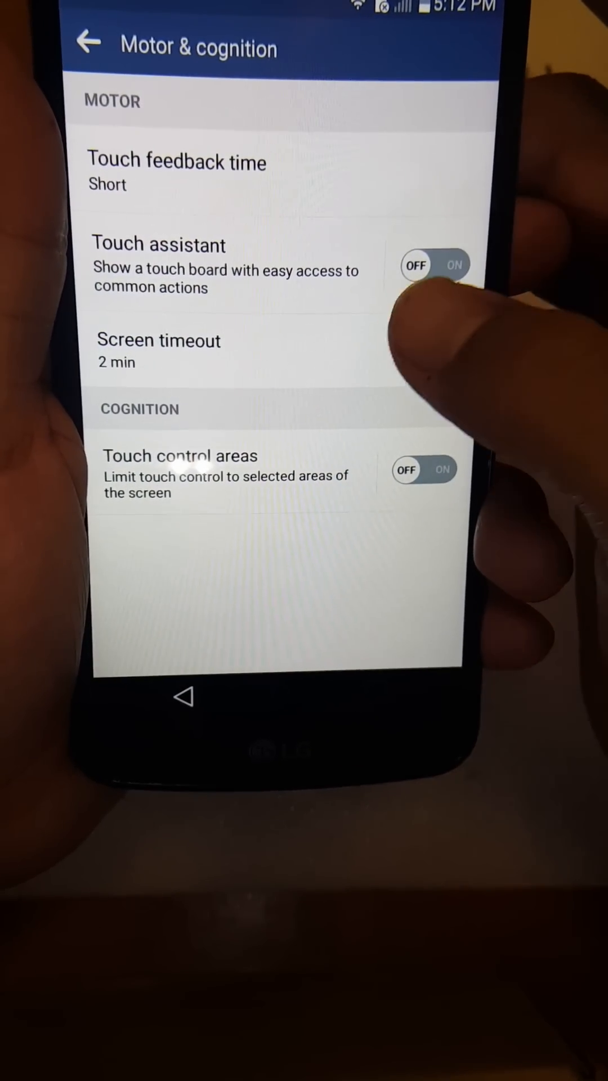
click(454, 265)
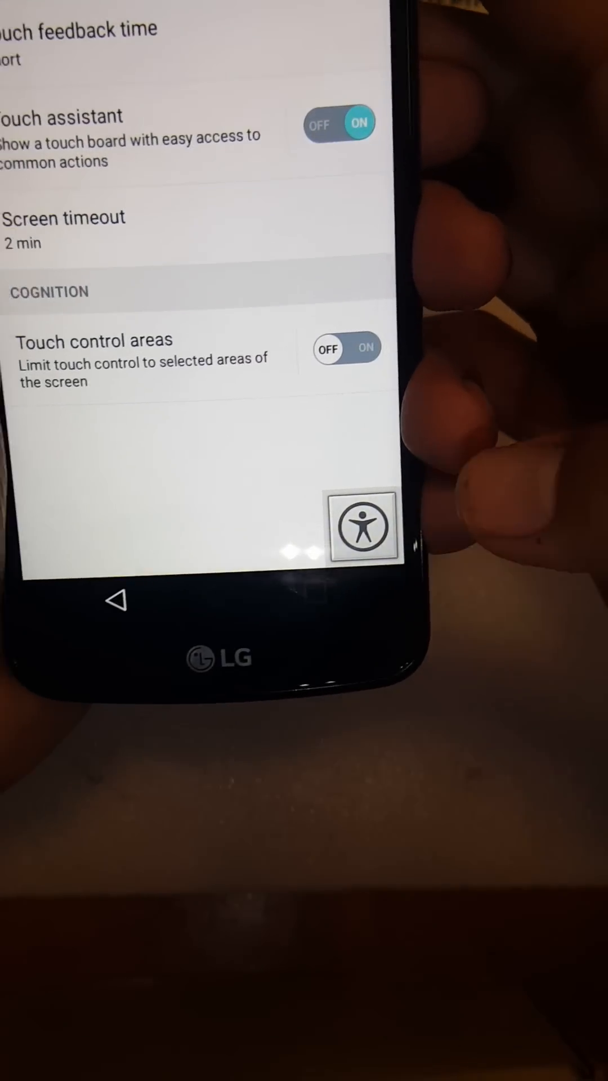
click(364, 527)
text(s)
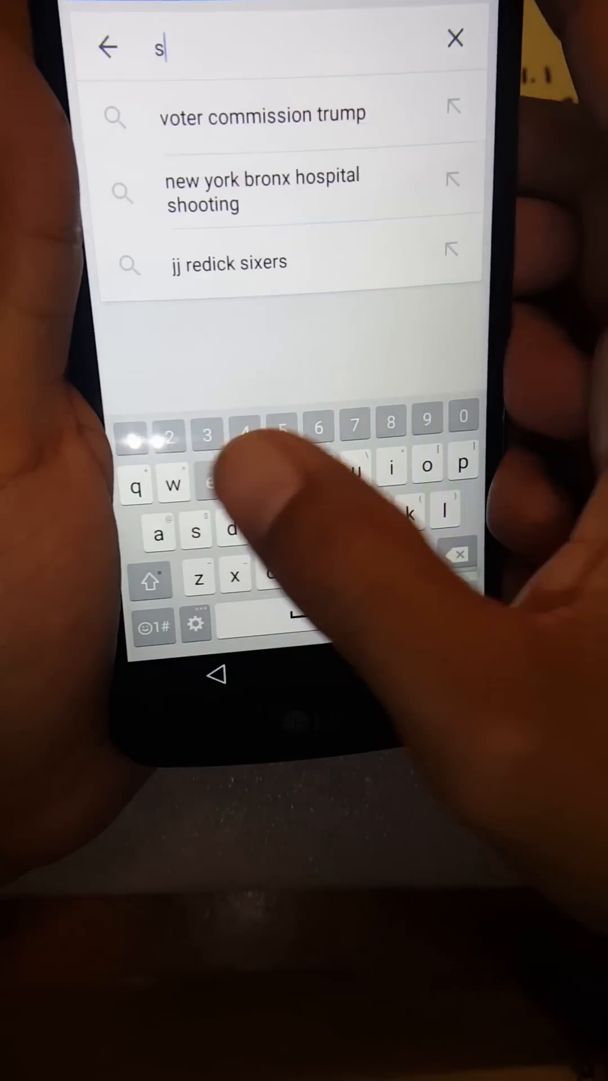
Enter the partial query 'sett' so 'settings' appears as the top suggestion
text(ett)
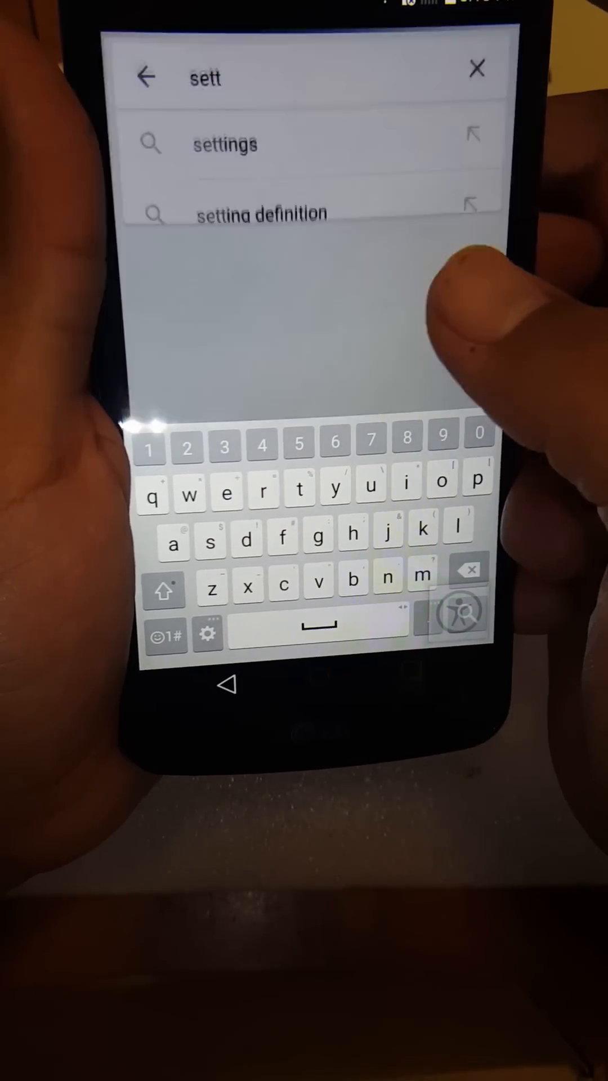
Go from the settings suggestion into Settings > Apps and show the ALL apps list
click(225, 144)
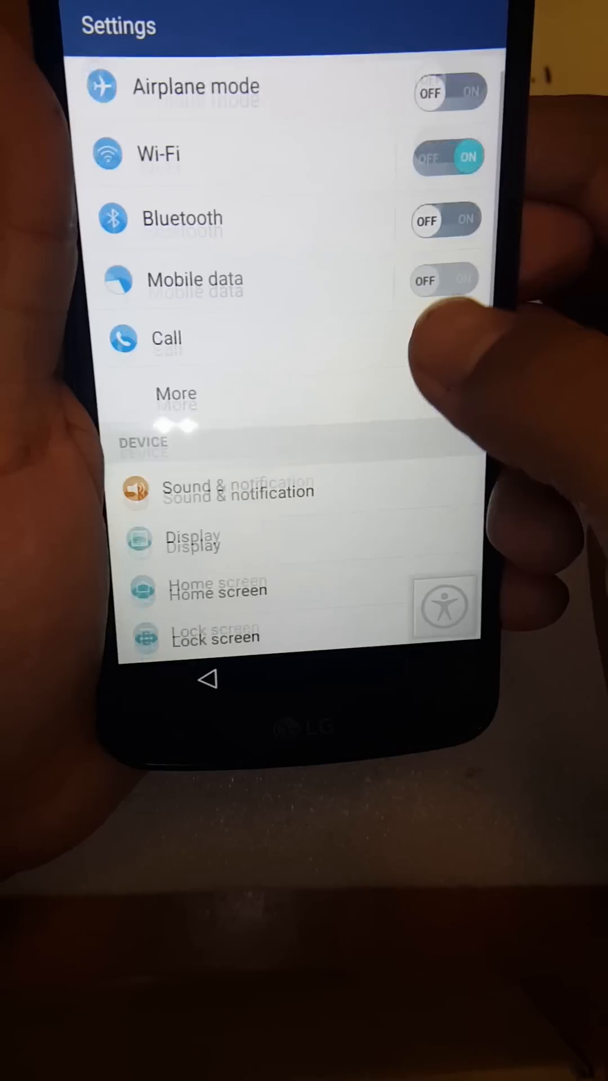
scroll(down, 3)
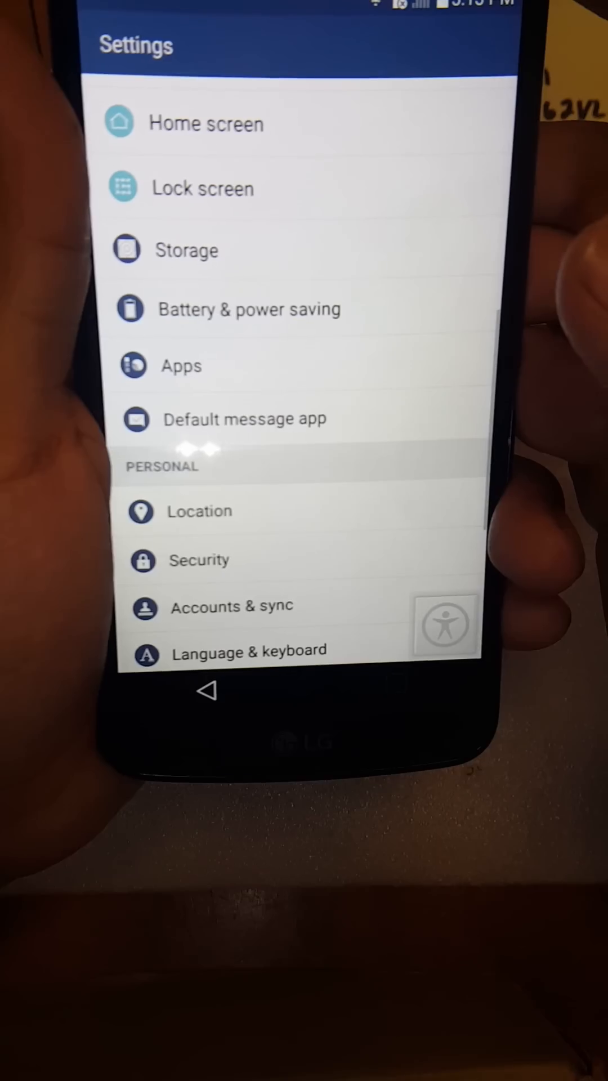
click(181, 366)
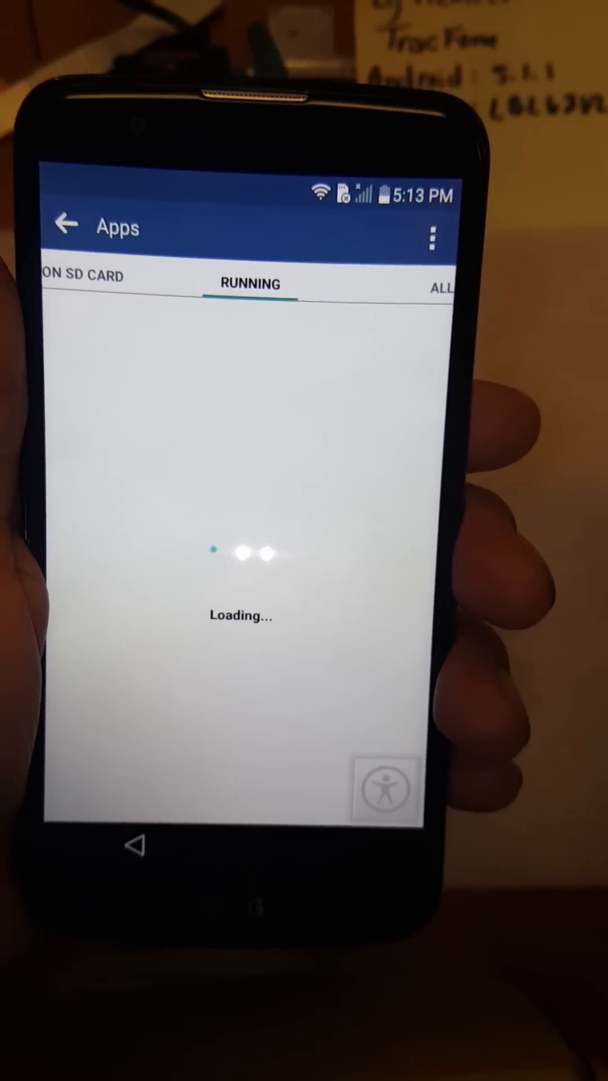
click(441, 288)
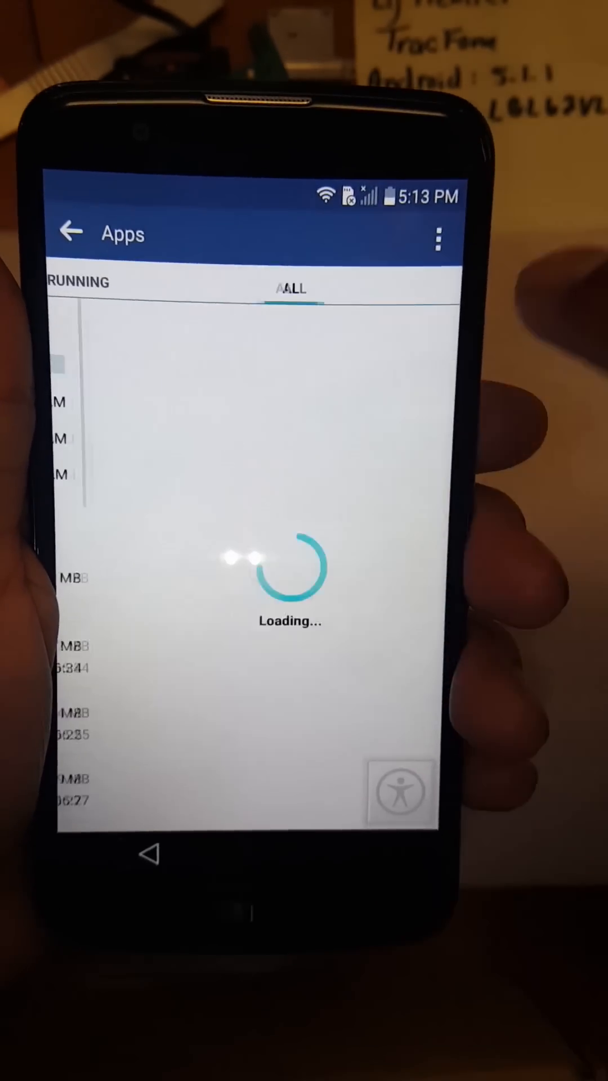
click(437, 235)
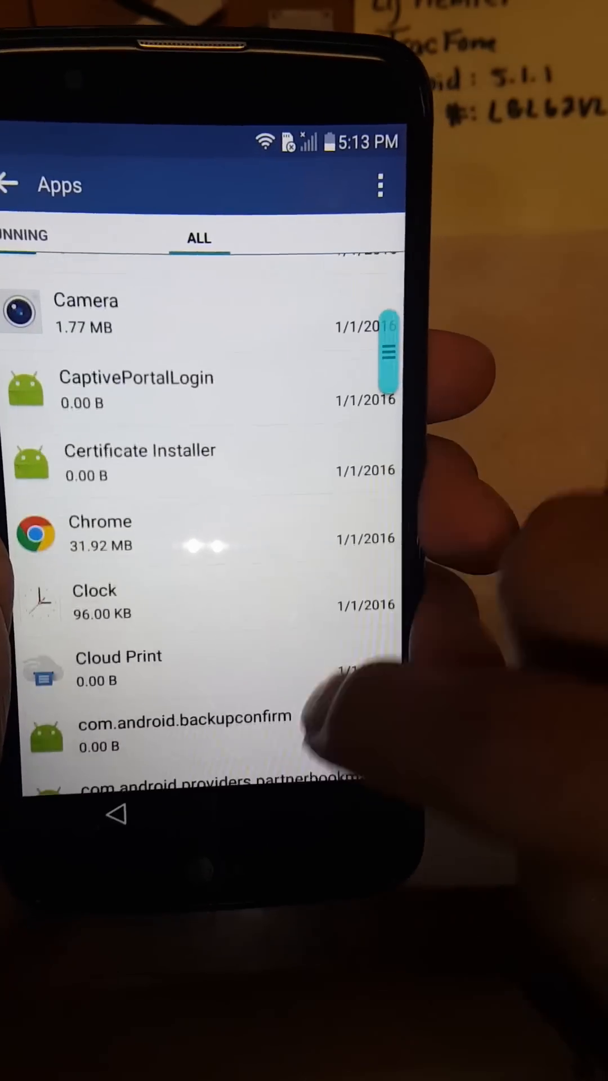
Scroll the All apps list to locate the Setup Wizard entry
scroll(down, 3)
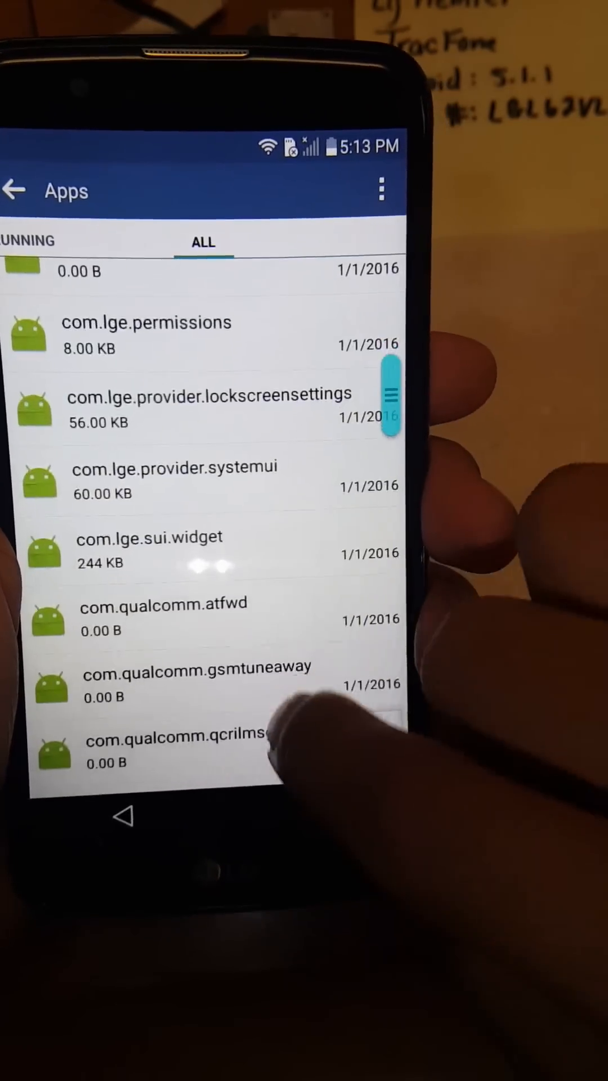
scroll(up, 3)
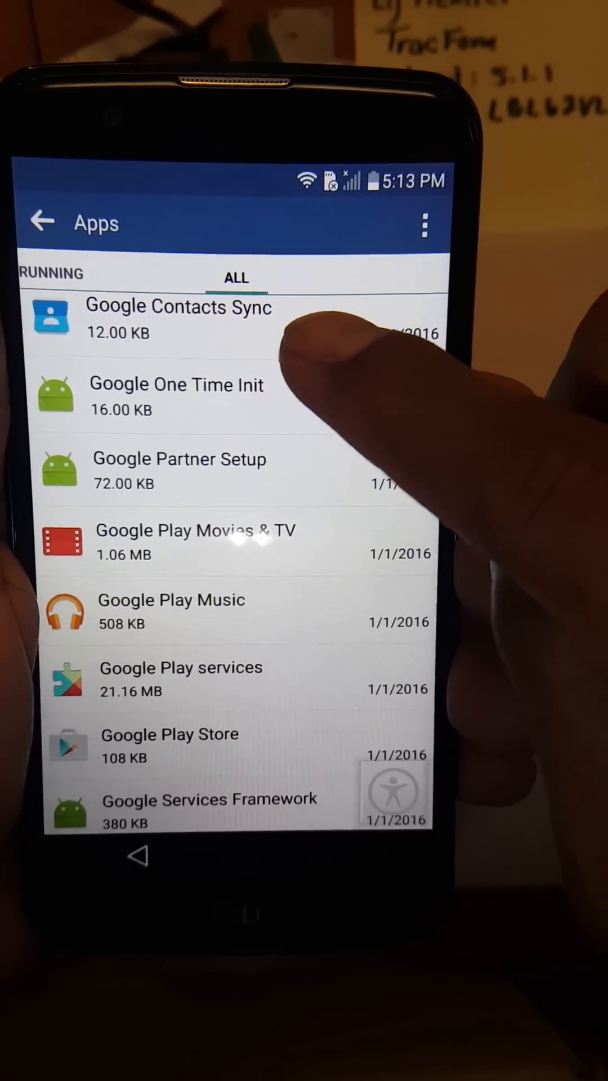
scroll(down, 3)
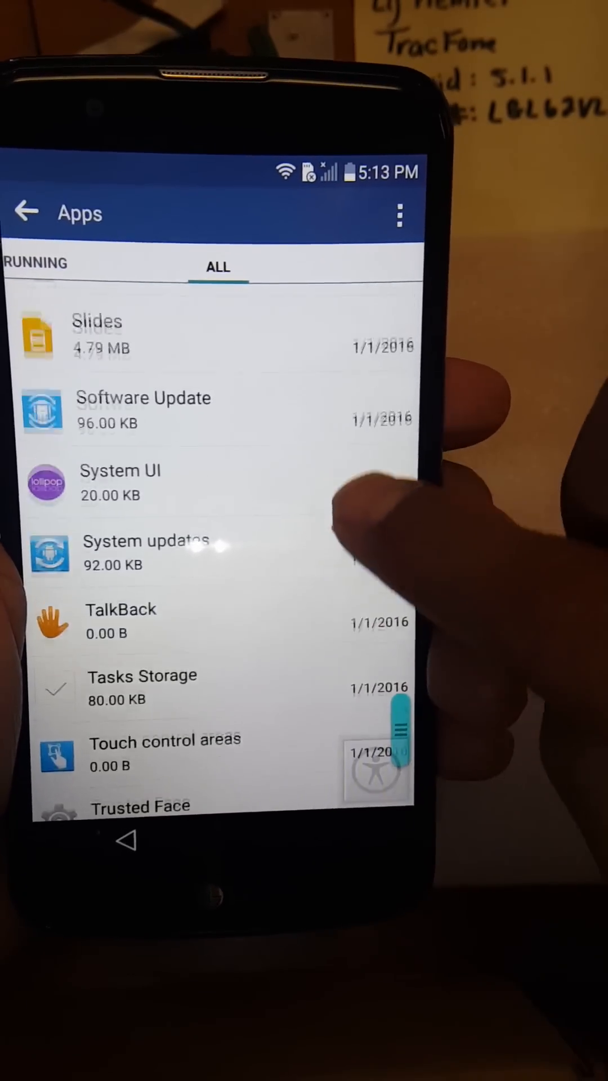
scroll(up, 3)
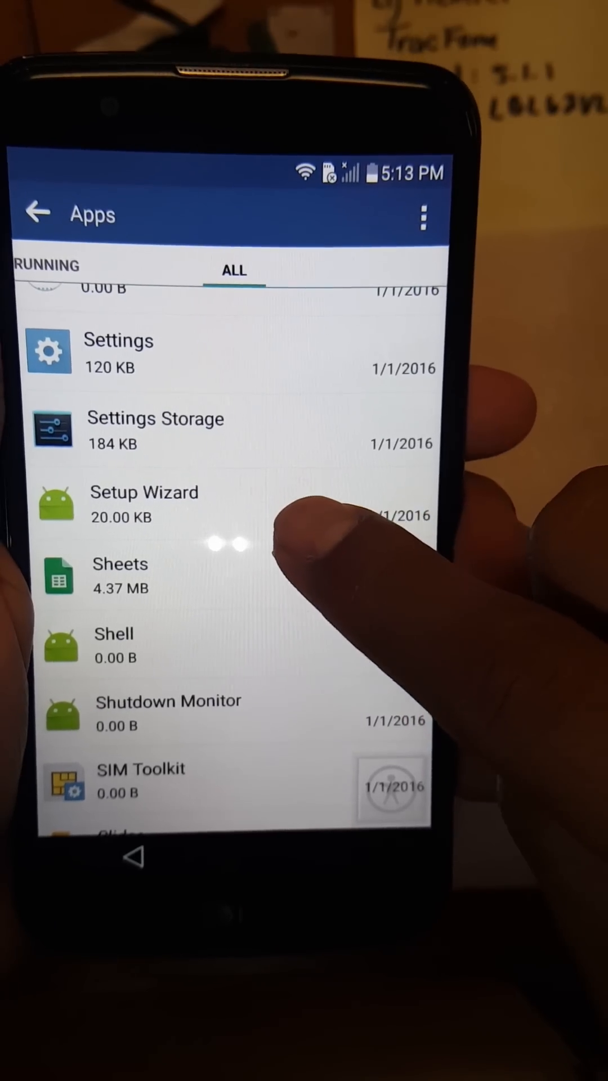
Disable the Setup Wizard app from its details page and clear its cache
click(145, 504)
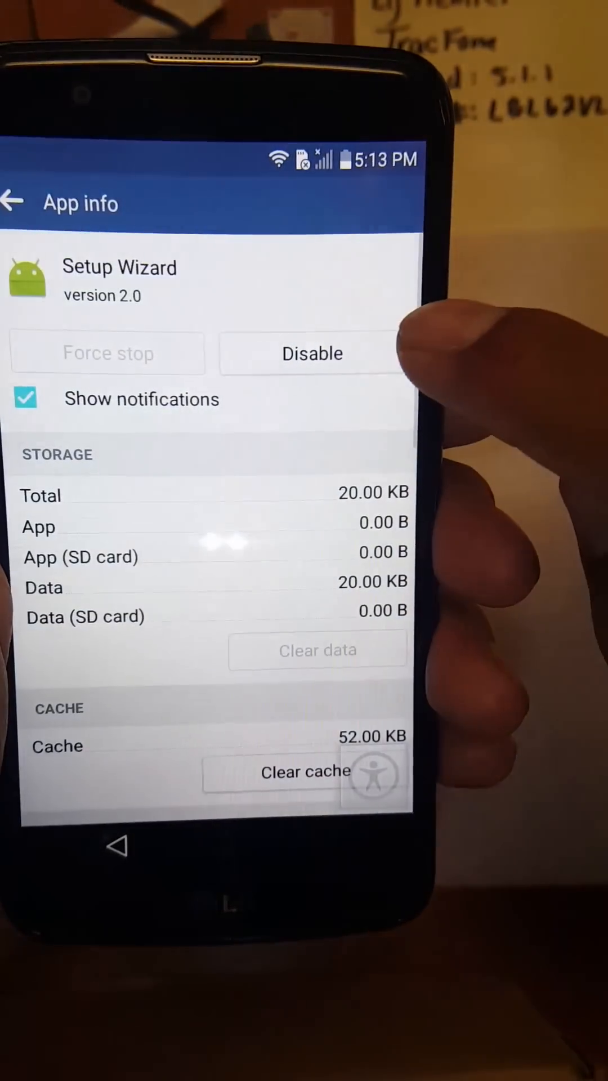
click(311, 352)
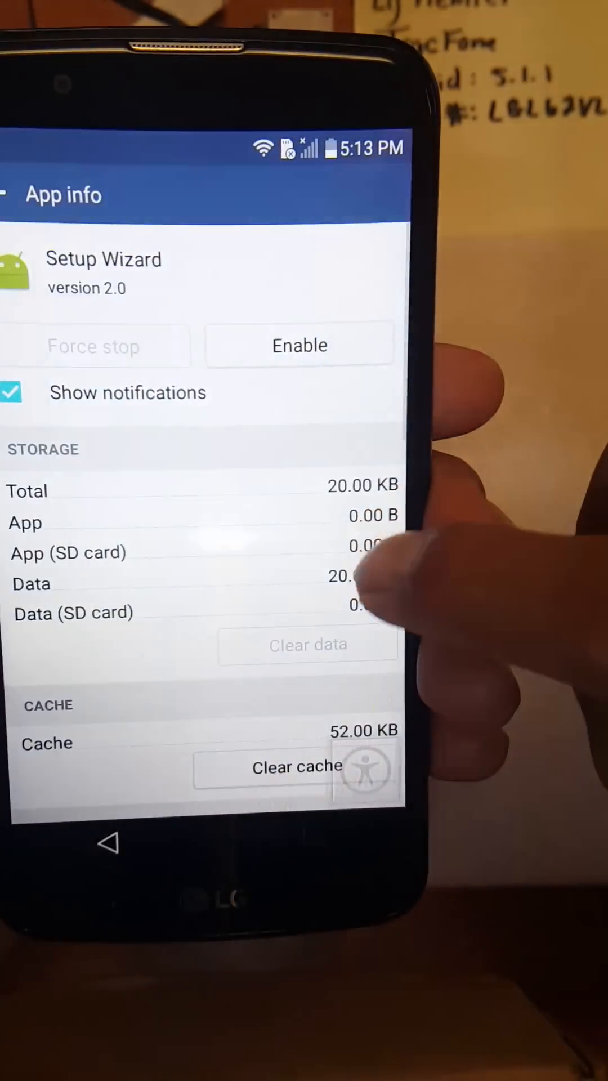
scroll(down, 3)
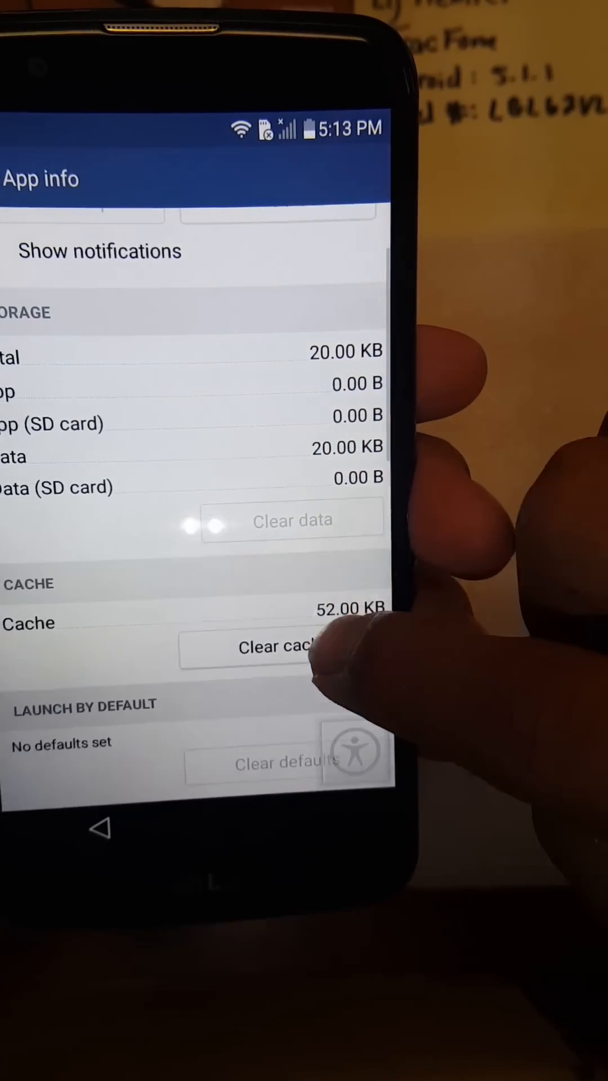
click(281, 646)
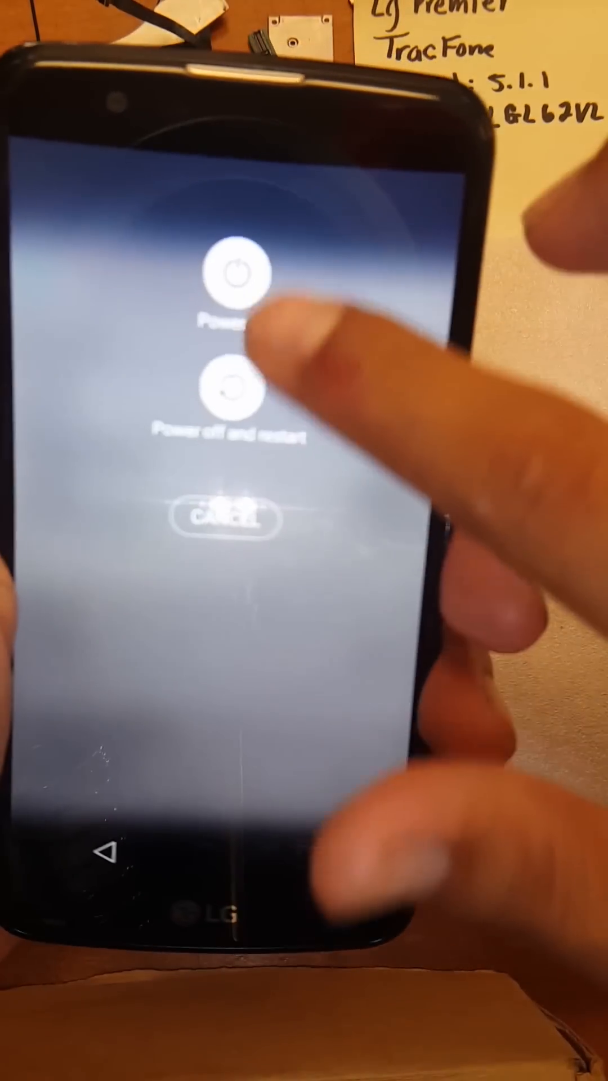
Choose Power off in the power menu to bring up the power-off confirmation
click(238, 279)
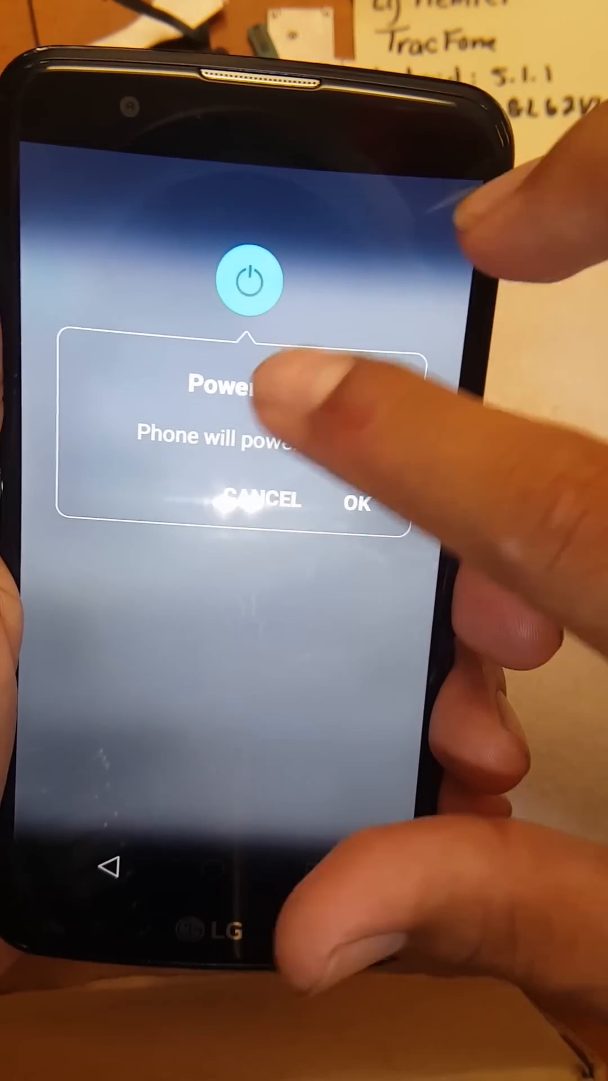